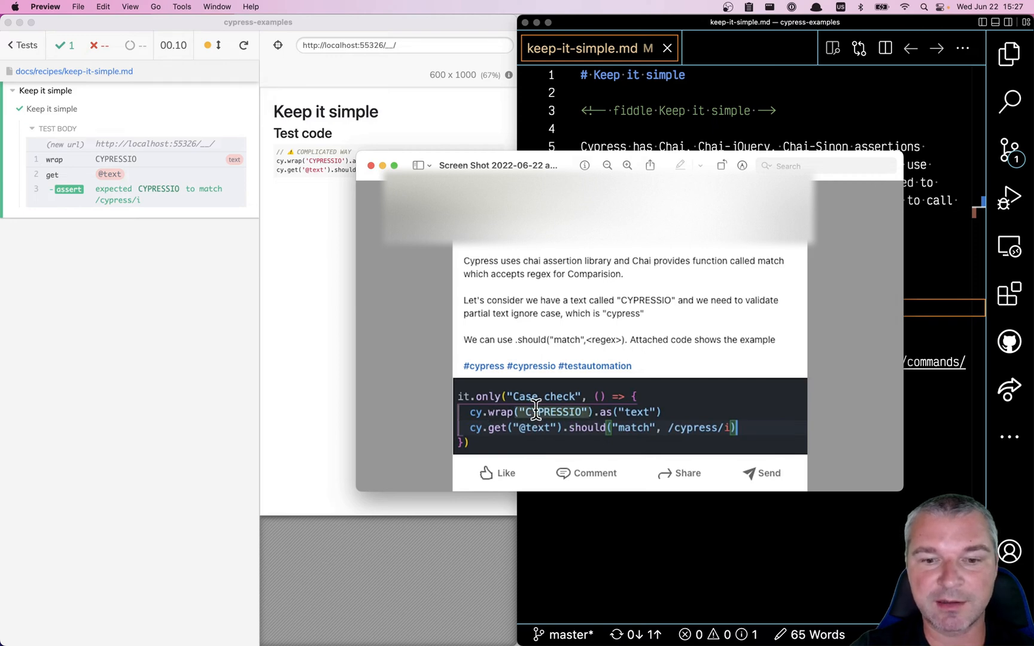
mouse_move(594, 458)
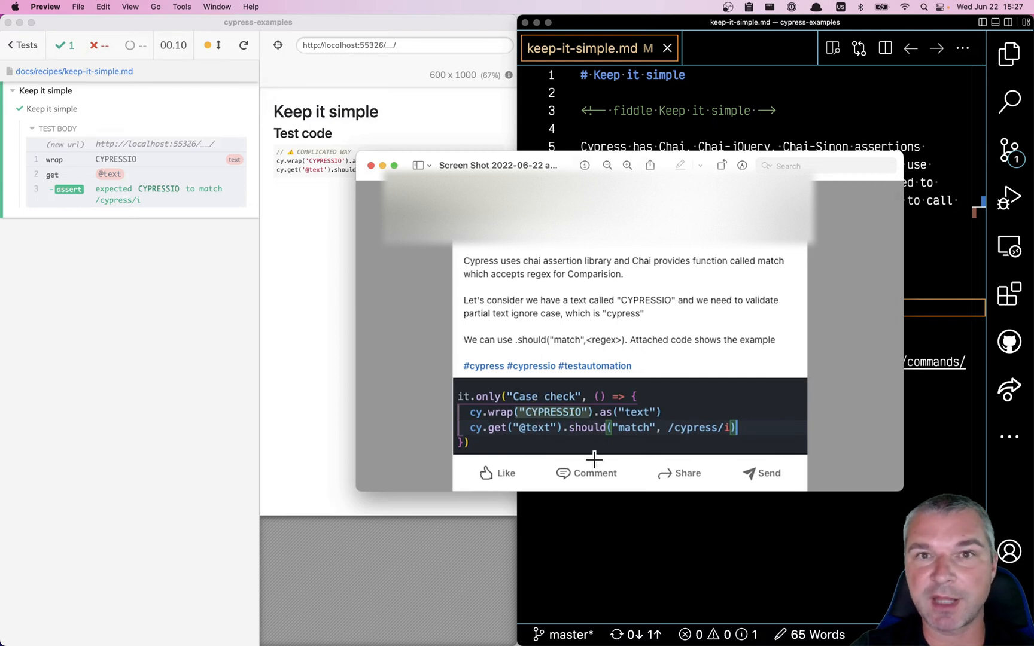
mouse_move(689, 433)
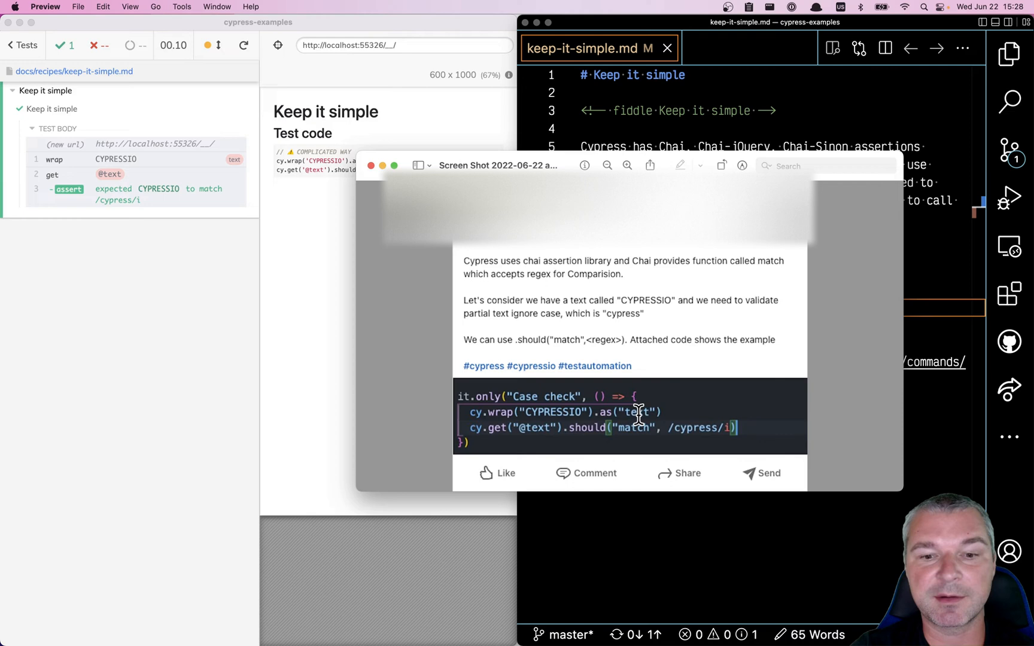
mouse_move(537, 432)
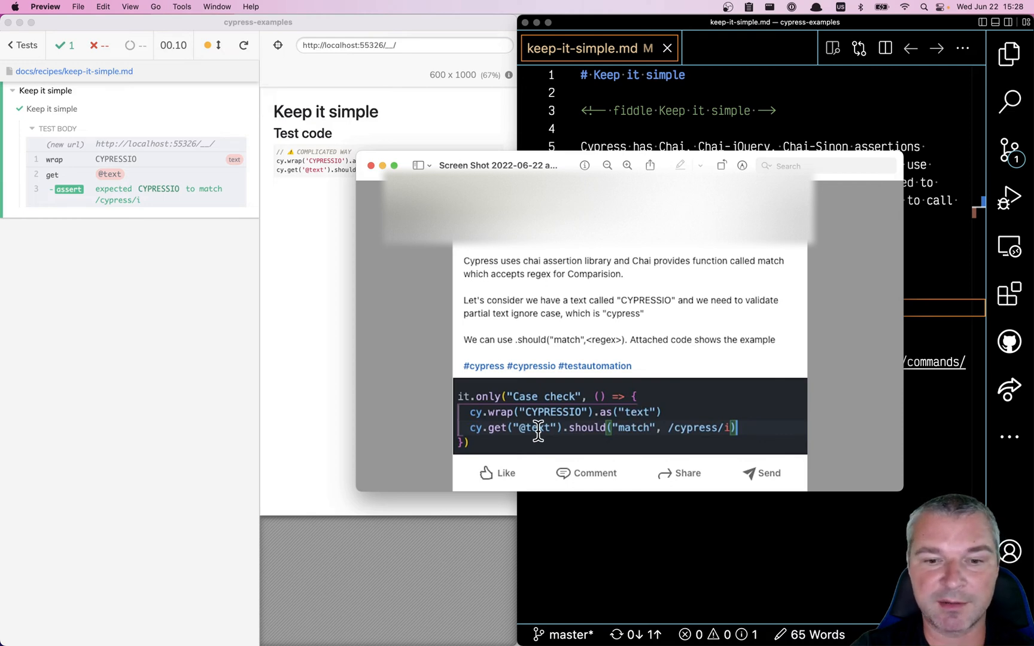
mouse_move(788, 432)
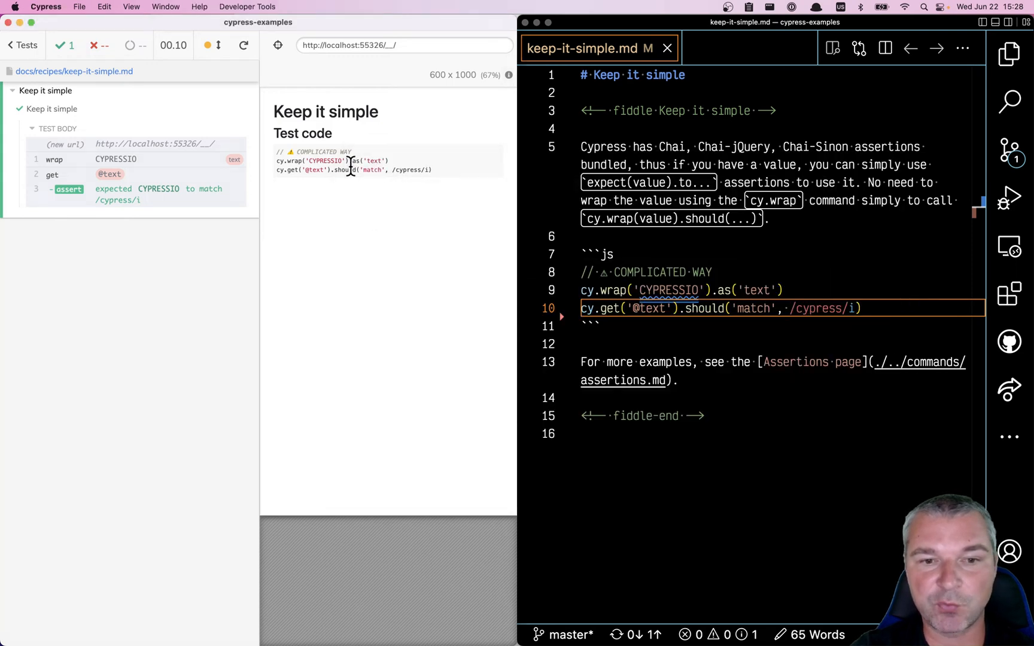
mouse_move(323, 185)
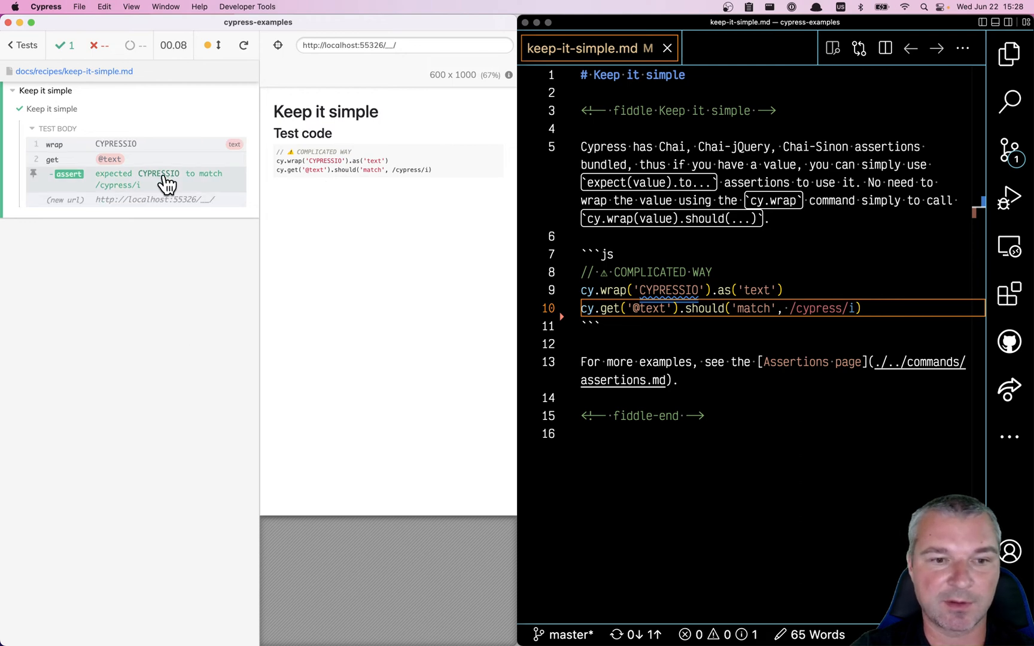
mouse_move(227, 158)
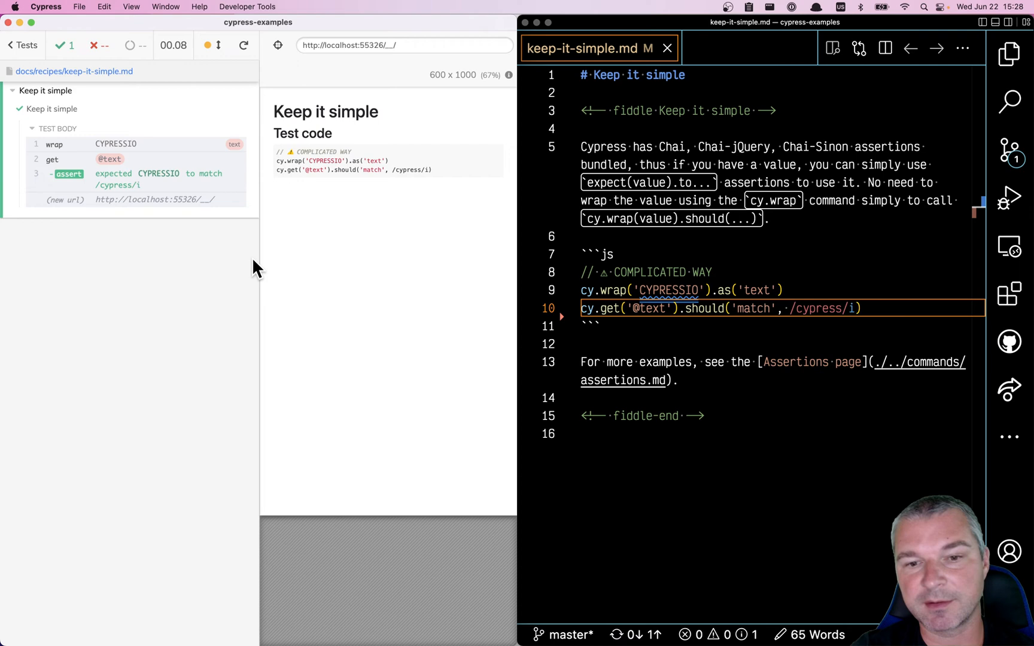
mouse_move(797, 338)
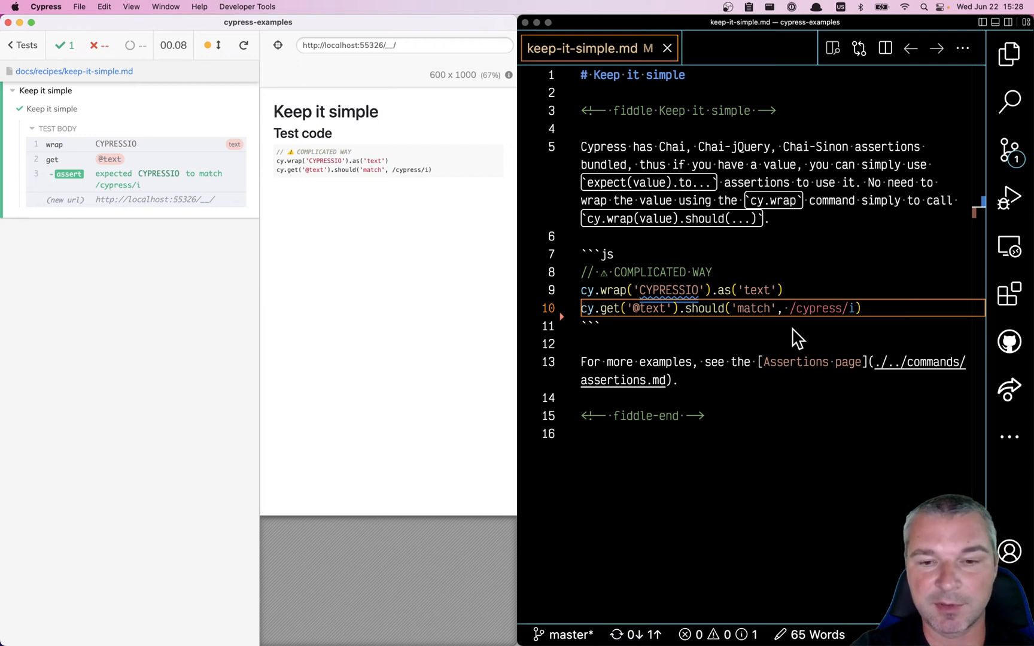
Step: Insert a new empty line below the match assertion in keep-it-simple.md's code block
key(enter)
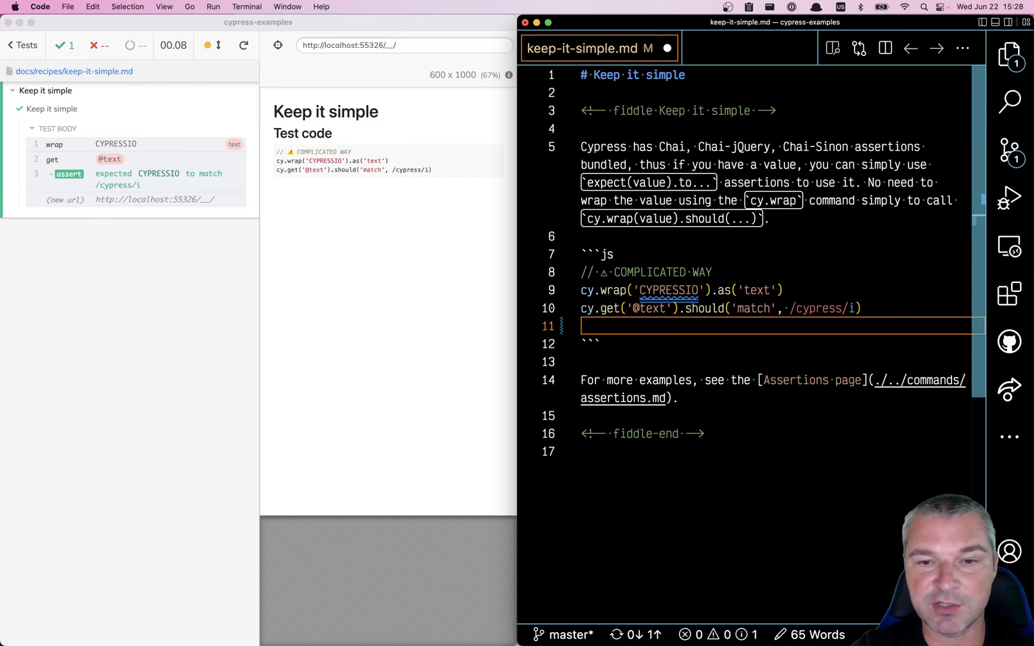
Step: Write expect('CYPRESSIO') on the new line, copying the string from line 9
text(expect)
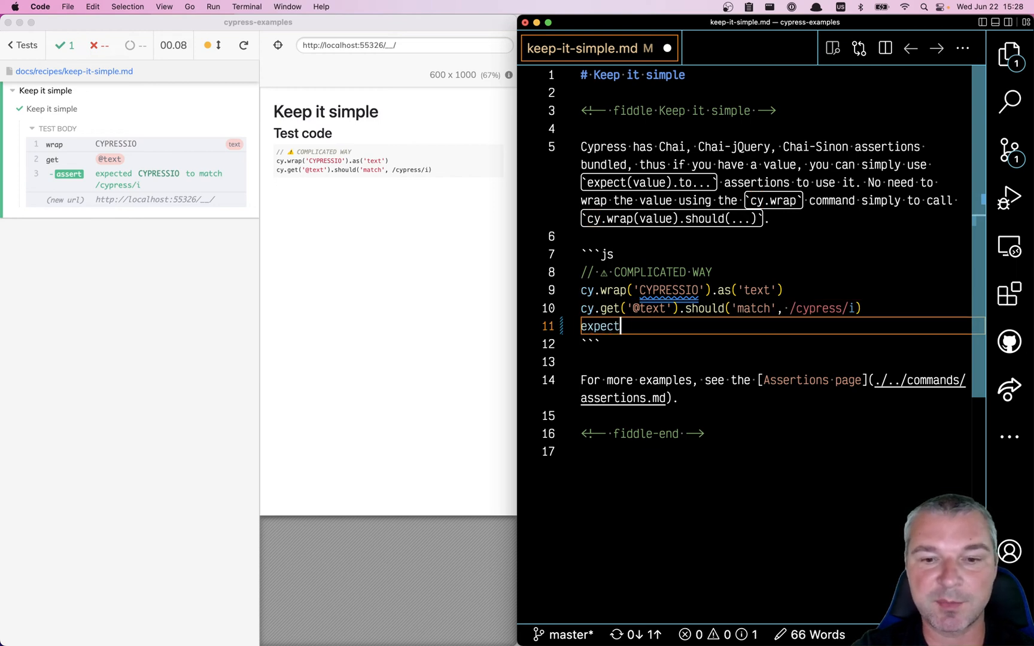
text(())
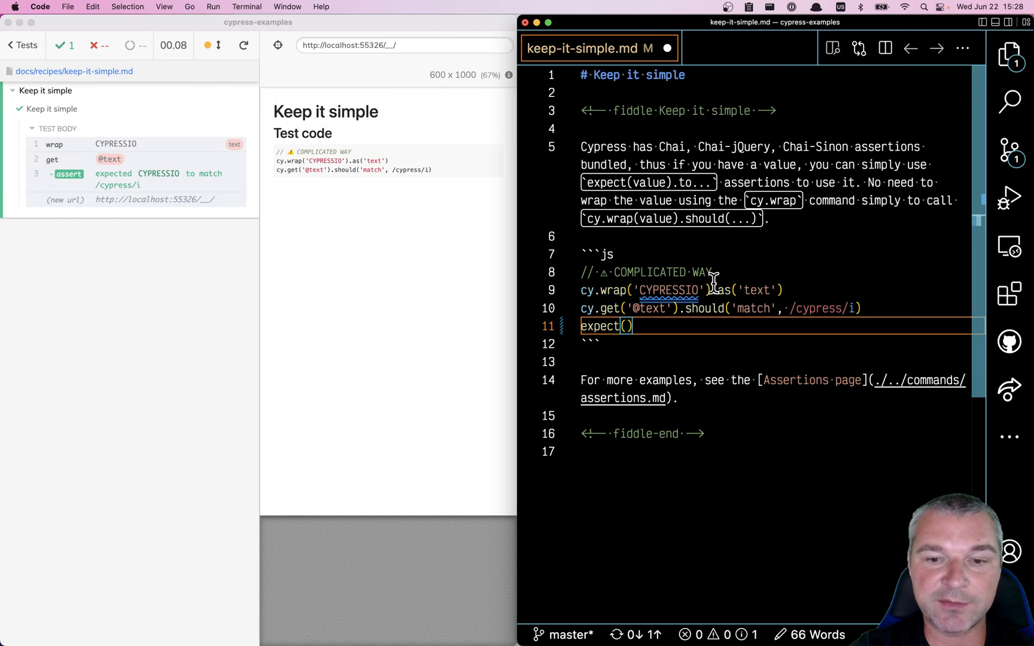
double_click(668, 290)
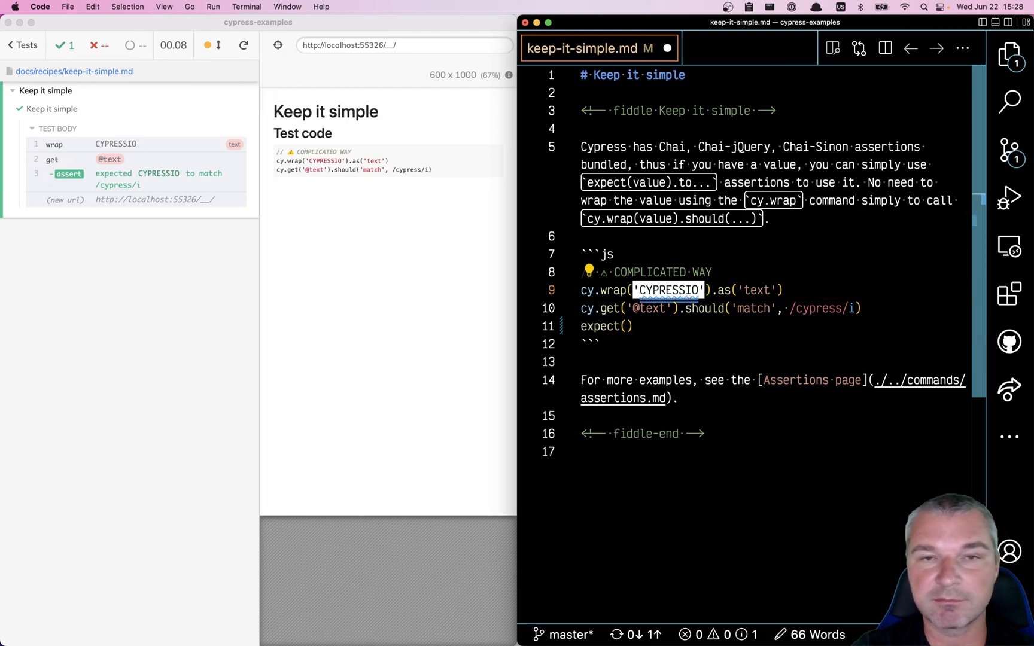
text('CYPRESSIO')
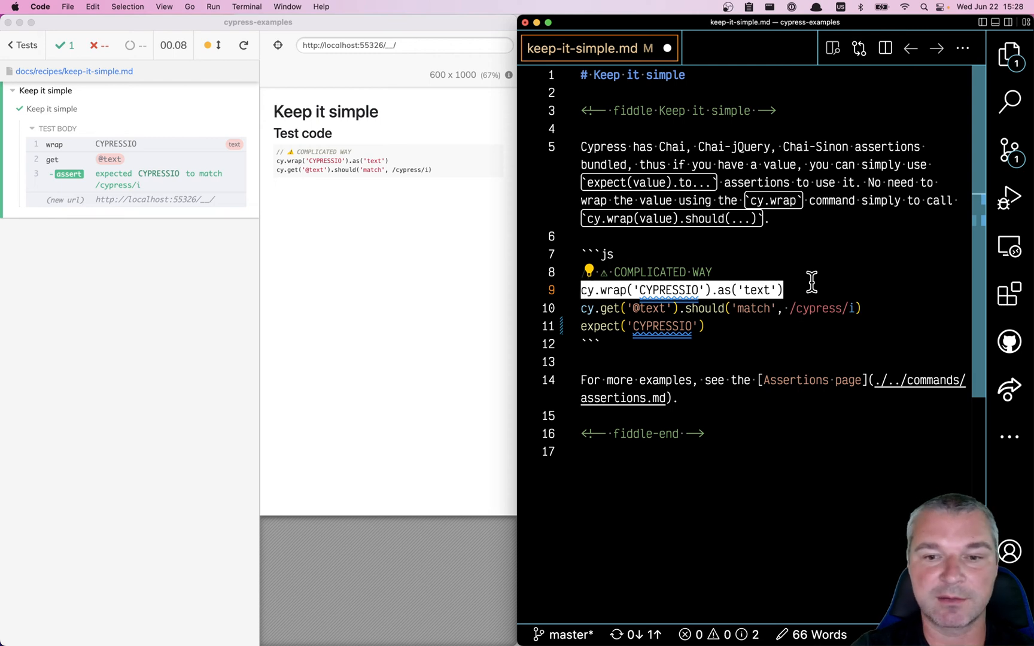
click(659, 308)
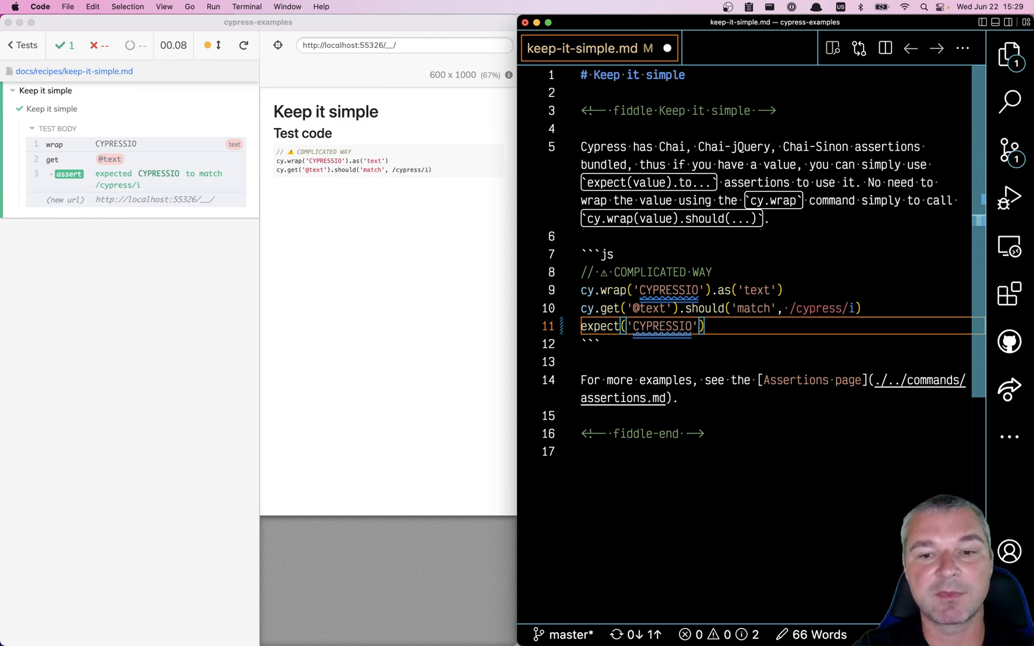
Step: Append .to.match(/cypress/i) to the expect('CYPRESSIO') line
text(.to.mat)
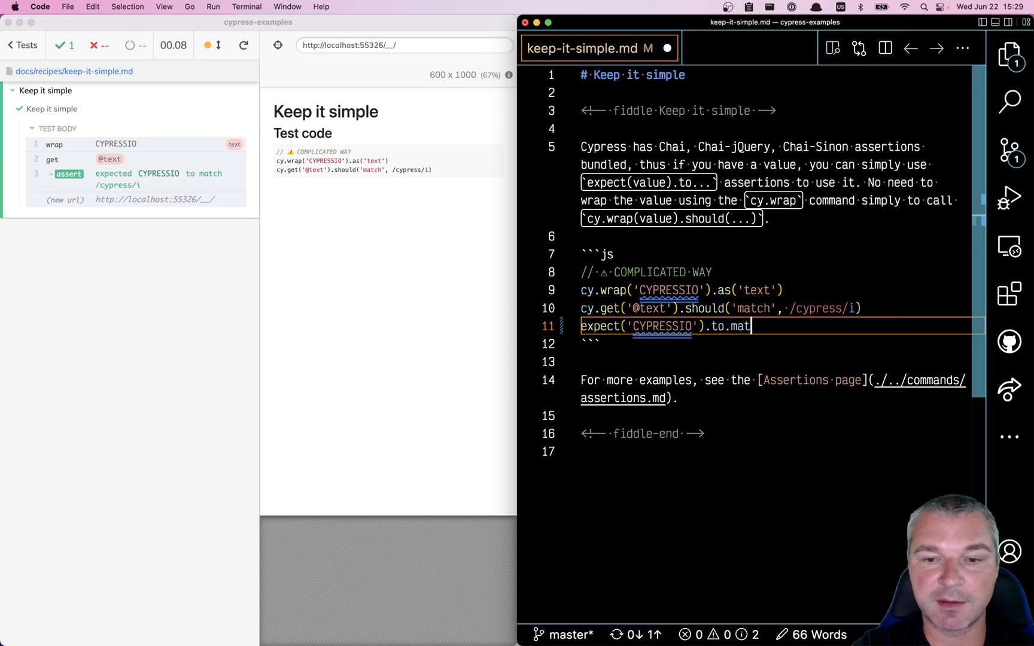
text(ch(/cypress))
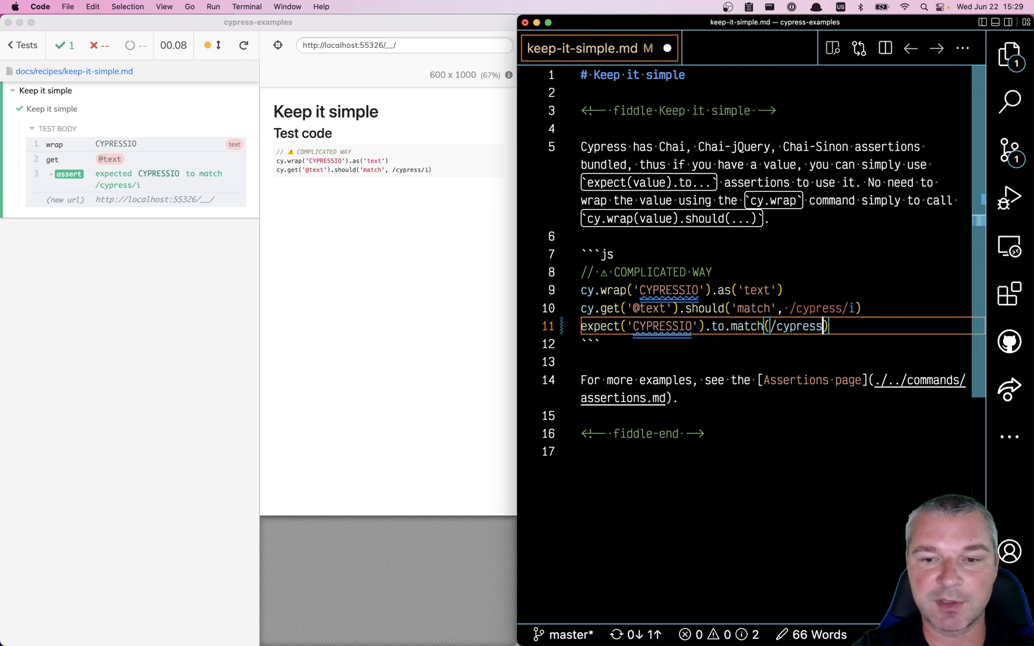
text(/i)
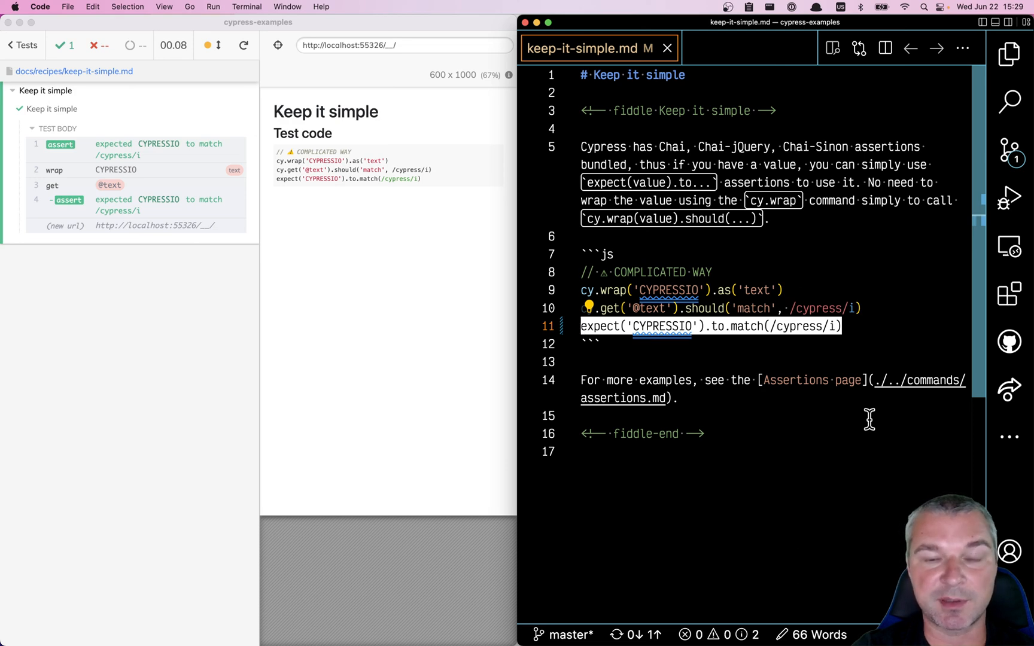
mouse_move(869, 333)
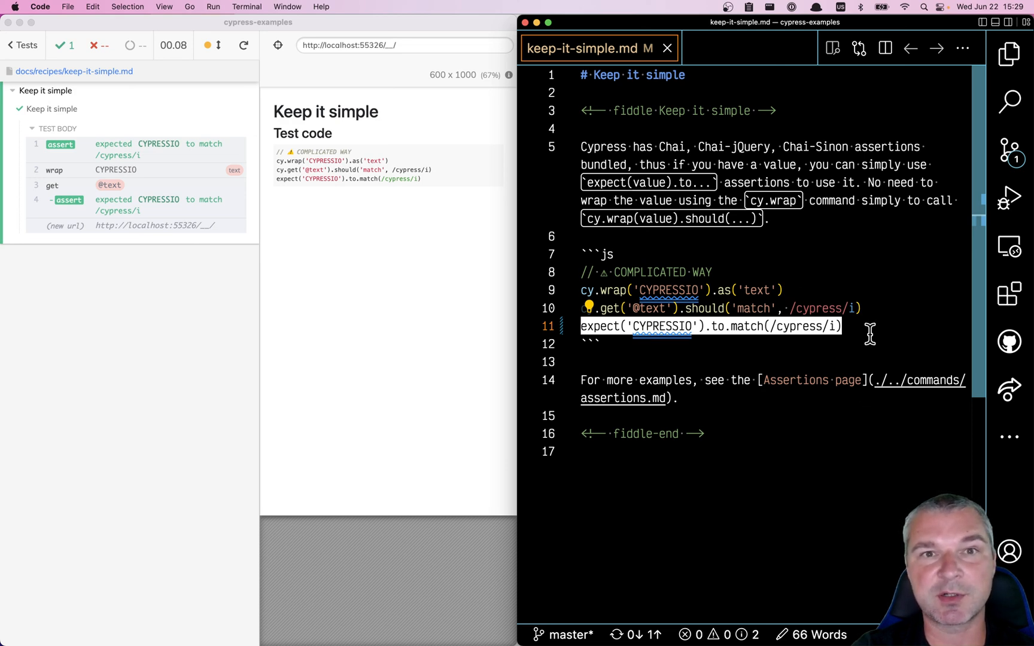